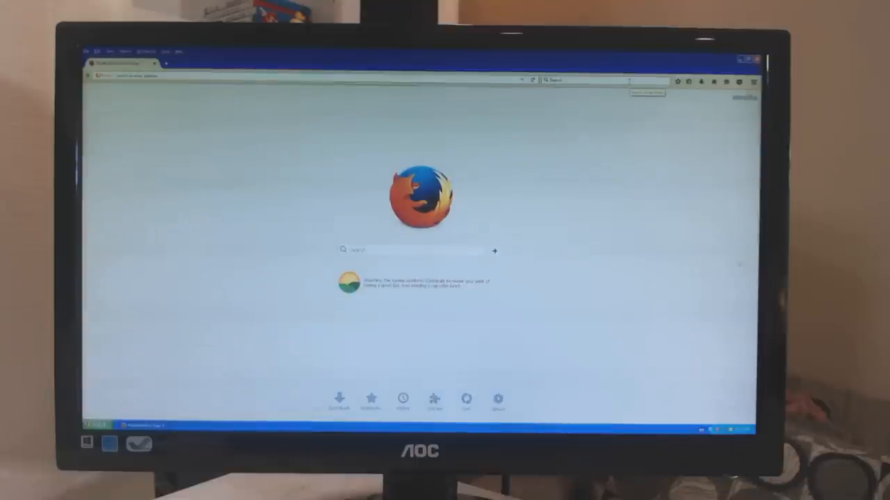
Load the Tech Report GeForce4 MX 440 review from the address bar
left_click(598, 80)
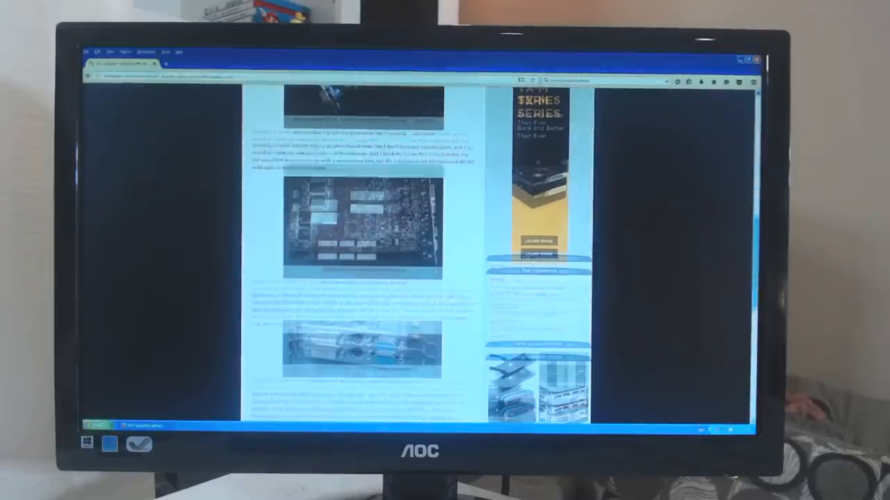
Scroll down the review until the 3DMark 2001SE fill rate charts are in view
scroll("down", 3)
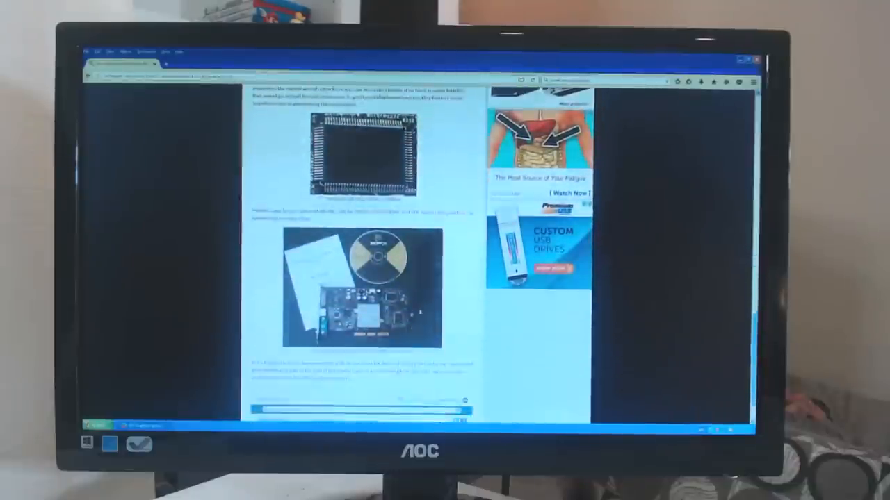
scroll("down", 3)
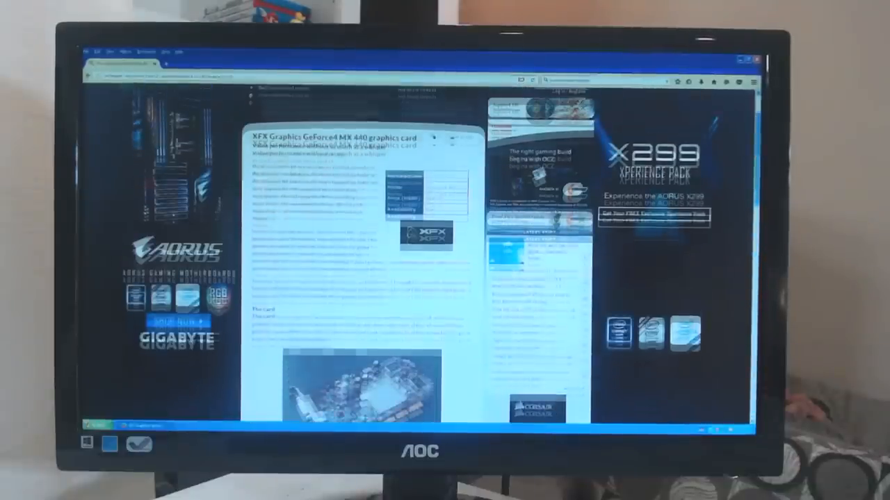
scroll("down", 3)
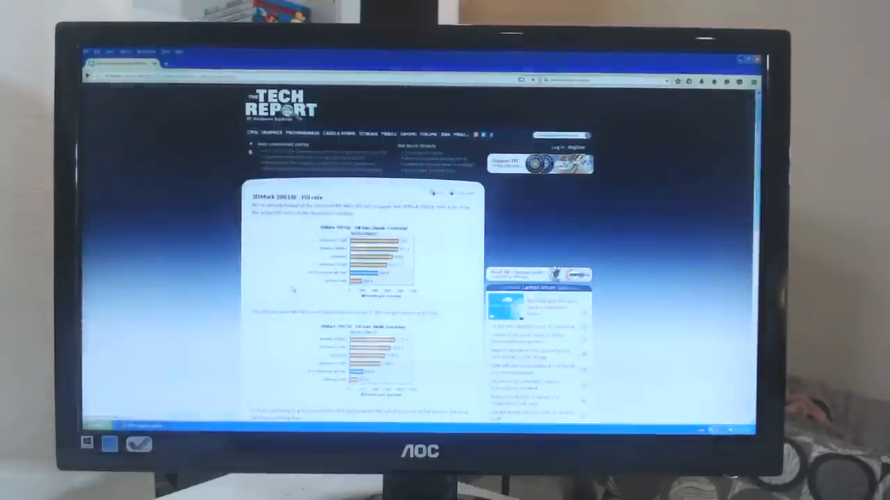
scroll("down", 3)
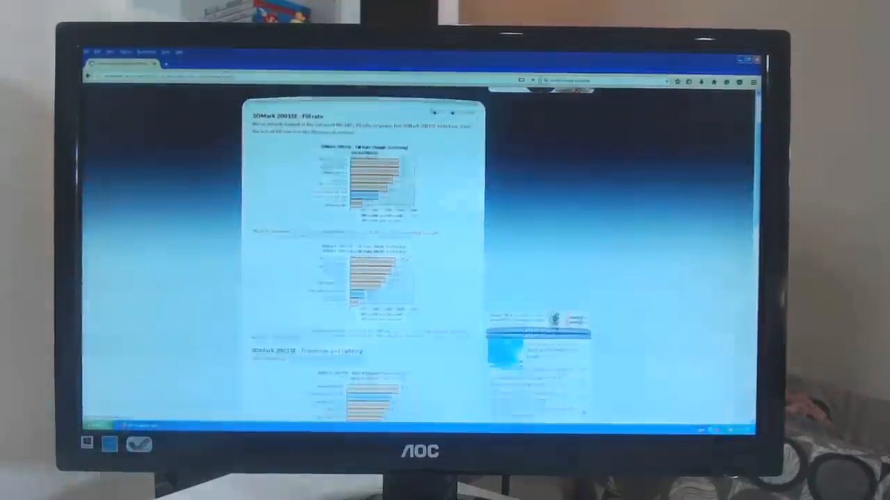